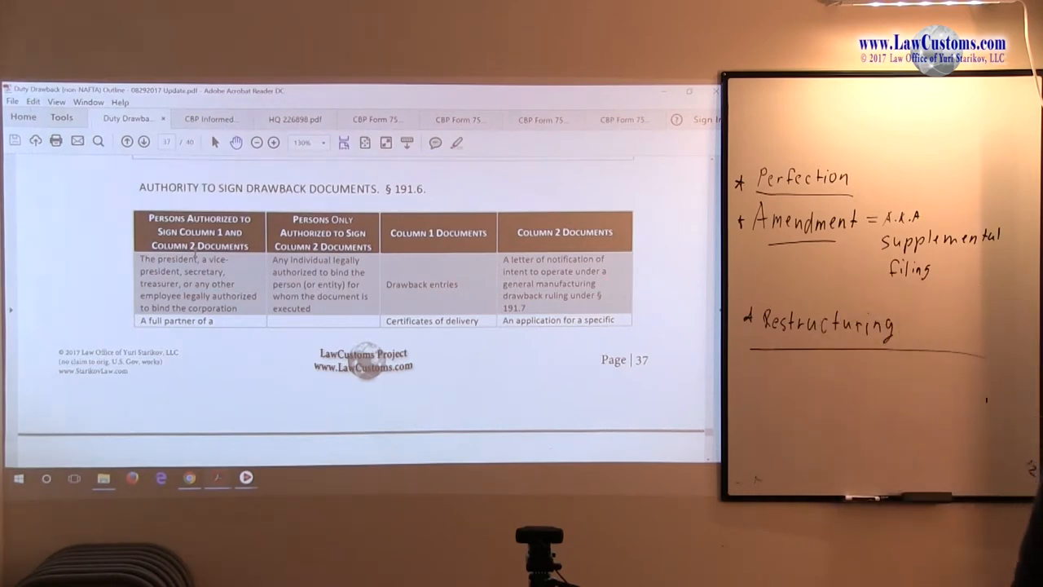
# Scroll through the authorized-signer table on page 38 of the drawback outline PDF.
pyautogui.scroll(-3)
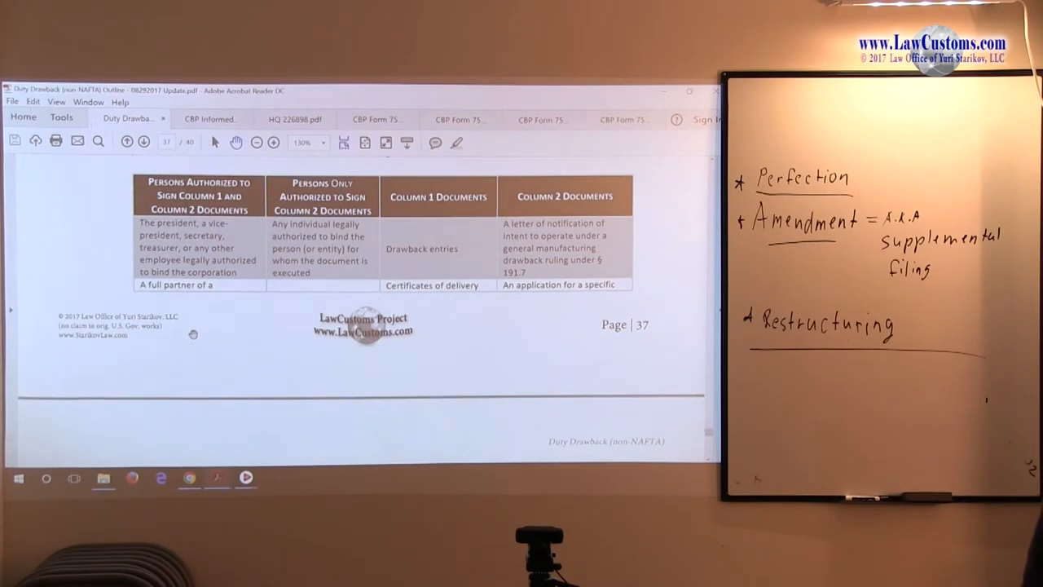
pyautogui.scroll(-3)
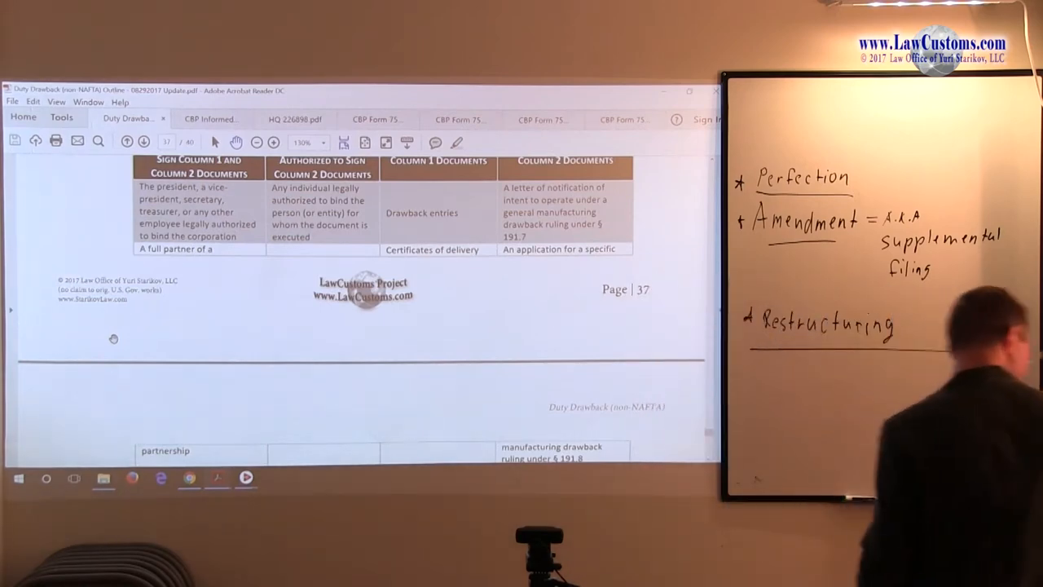
pyautogui.scroll(-3)
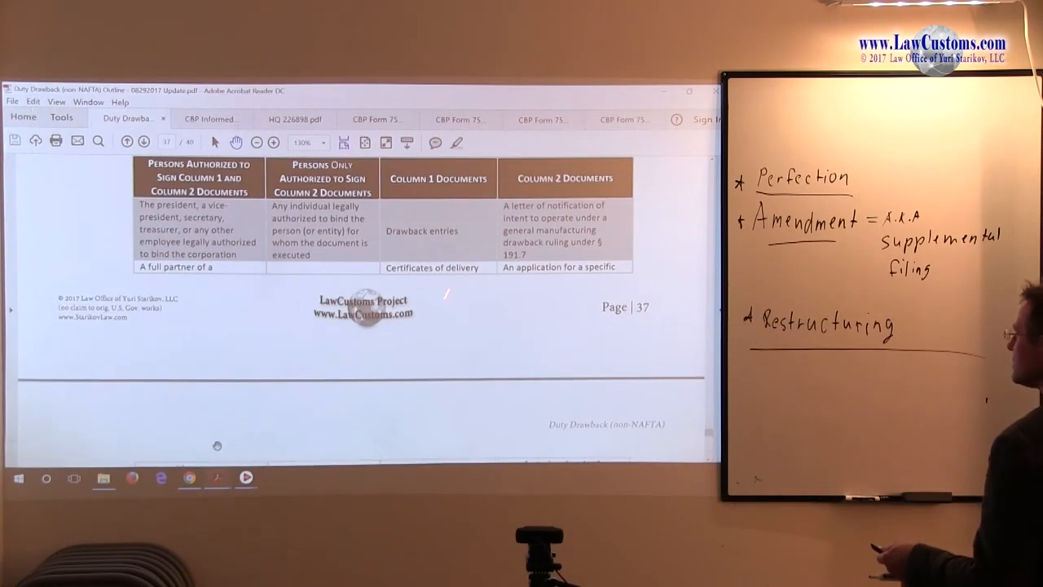
pyautogui.scroll(-3)
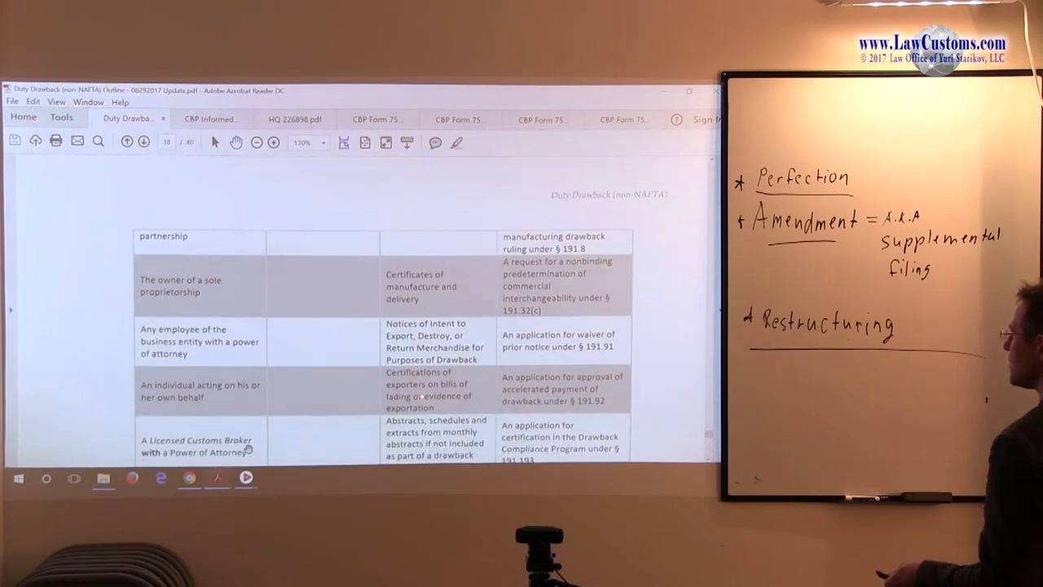
pyautogui.scroll(-3)
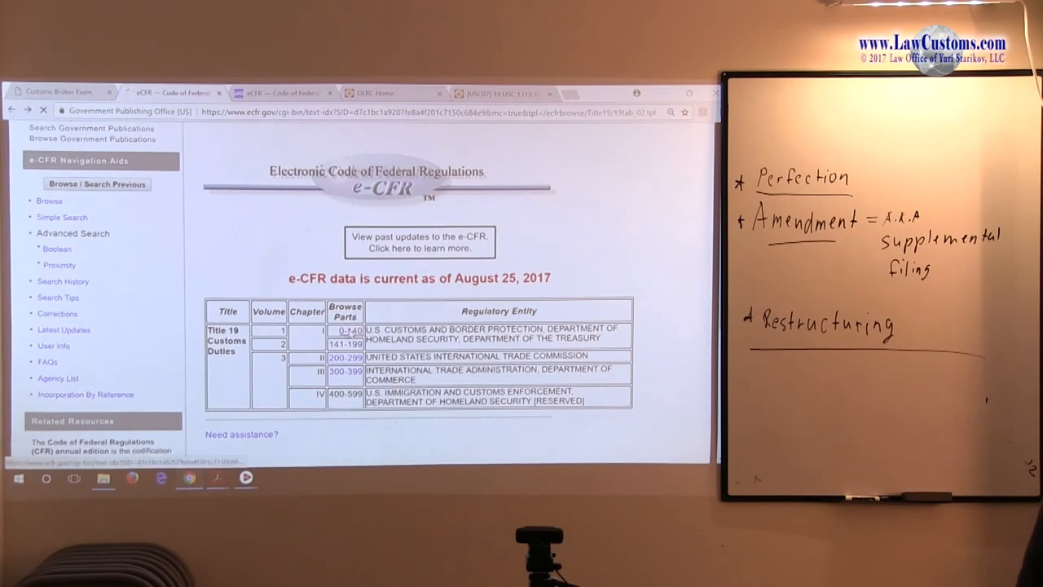
# Open 19 CFR §111.1 Definitions via Chapter I parts 0–140 and Part 111's contents.
pyautogui.click(349, 330)
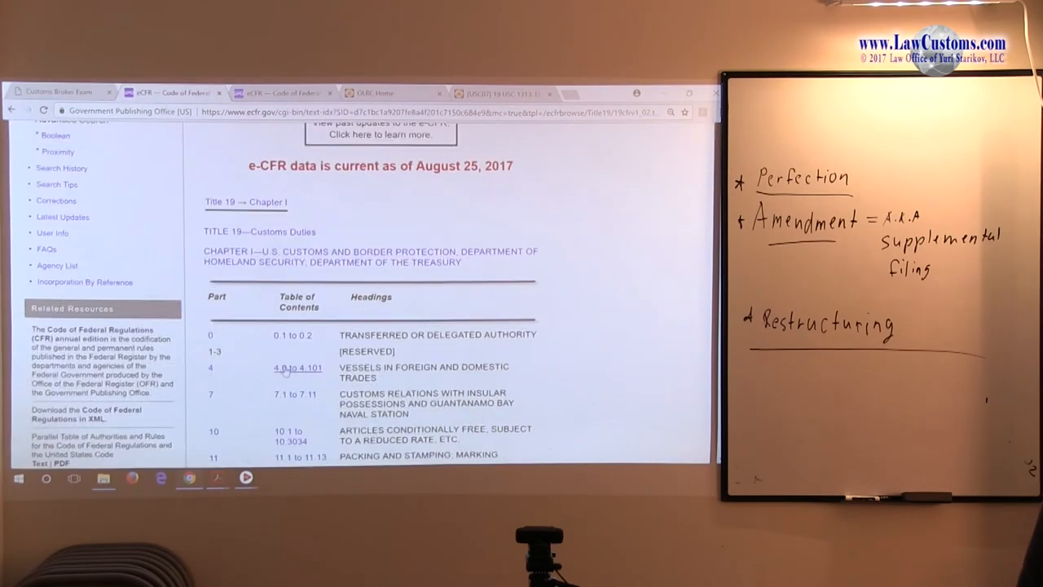
pyautogui.scroll(-3)
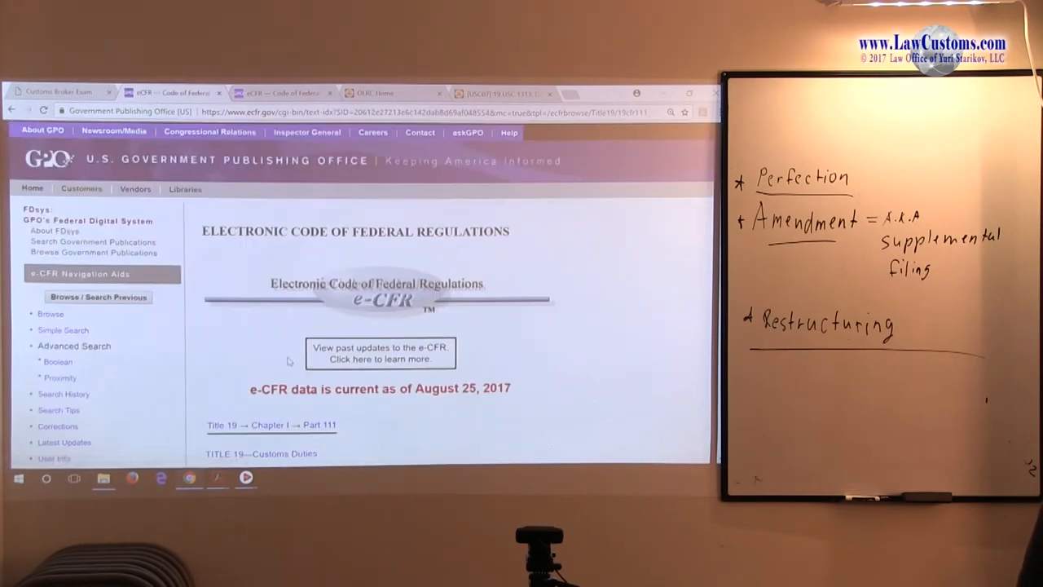
pyautogui.scroll(-3)
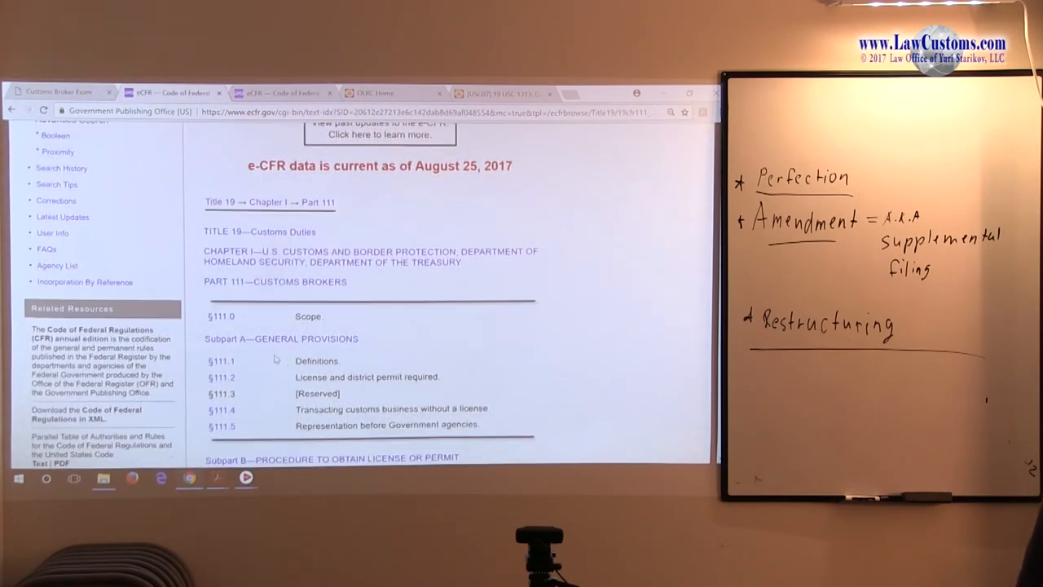
pyautogui.click(12, 110)
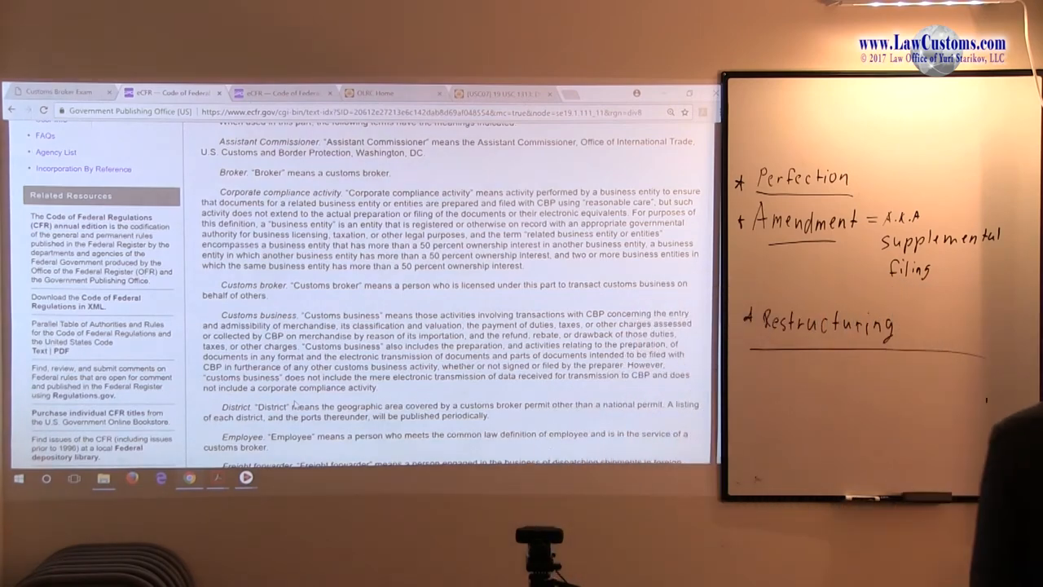
# Scroll down through the §111.1 customs broker definitions.
pyautogui.scroll(-3)
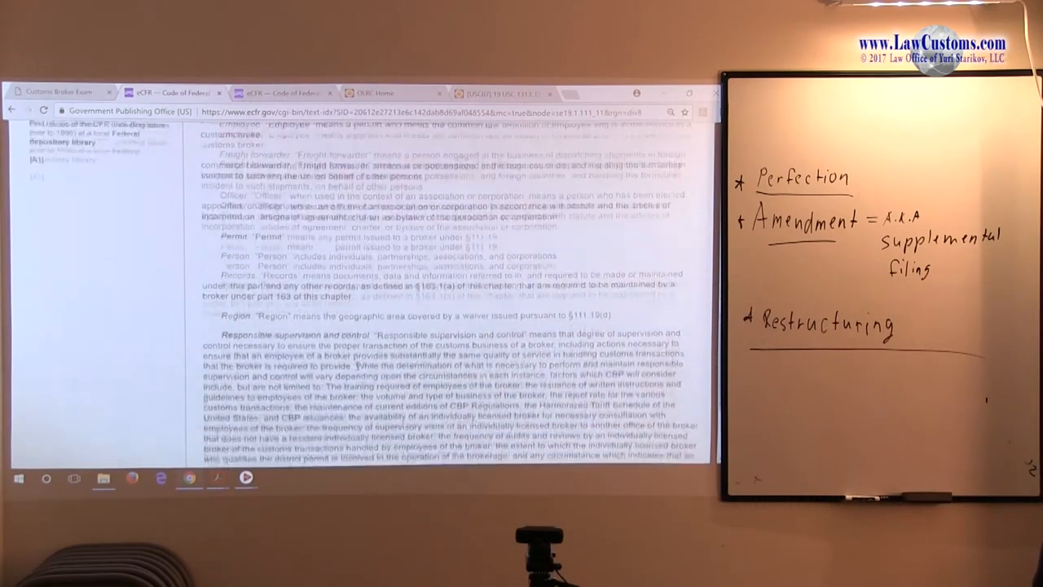
pyautogui.scroll(-3)
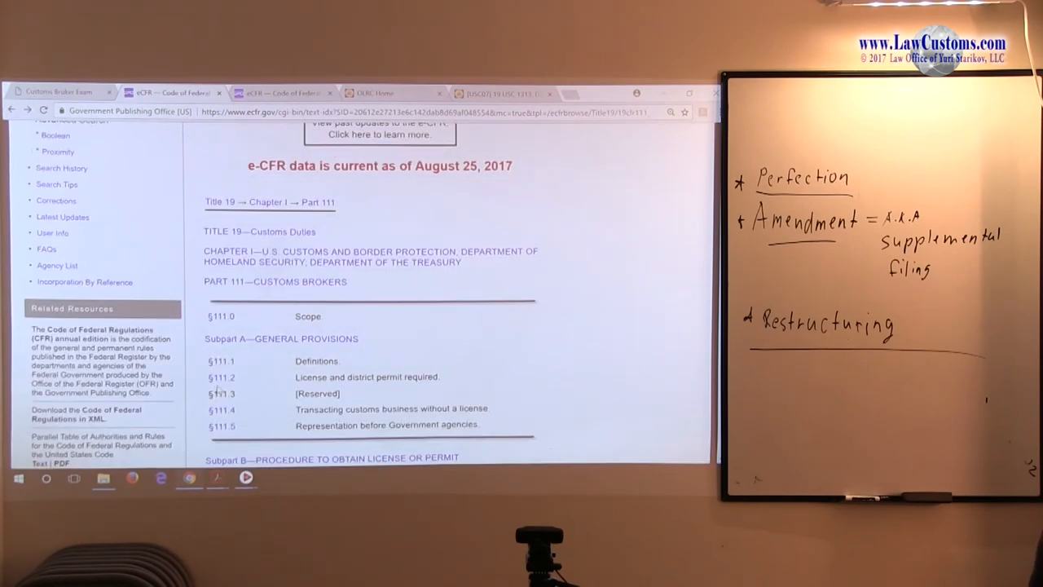
# Open §111.2 License and district permit required and scroll to its drawback-claim filing provisions.
pyautogui.click(221, 376)
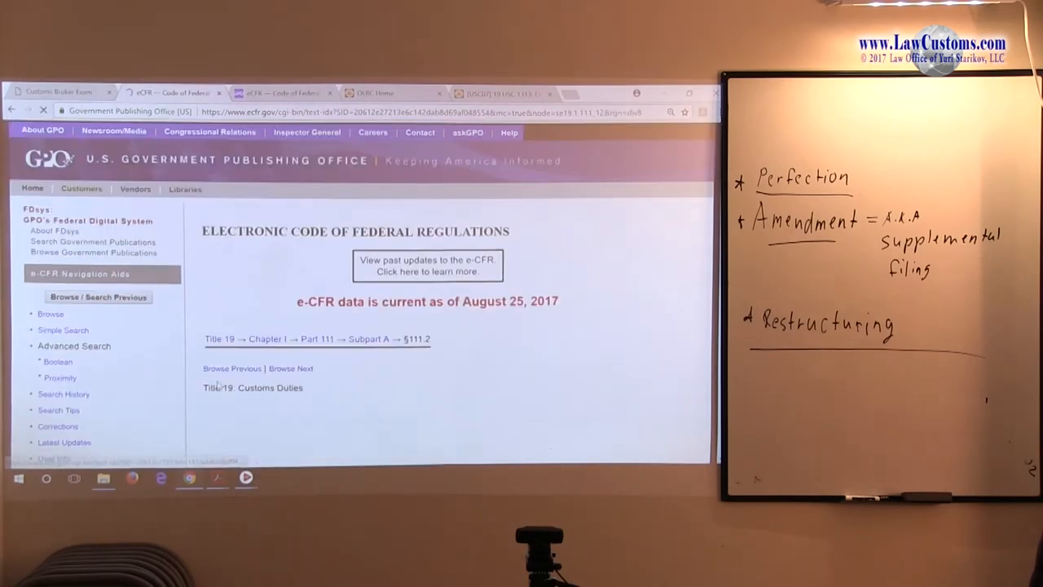
pyautogui.scroll(-3)
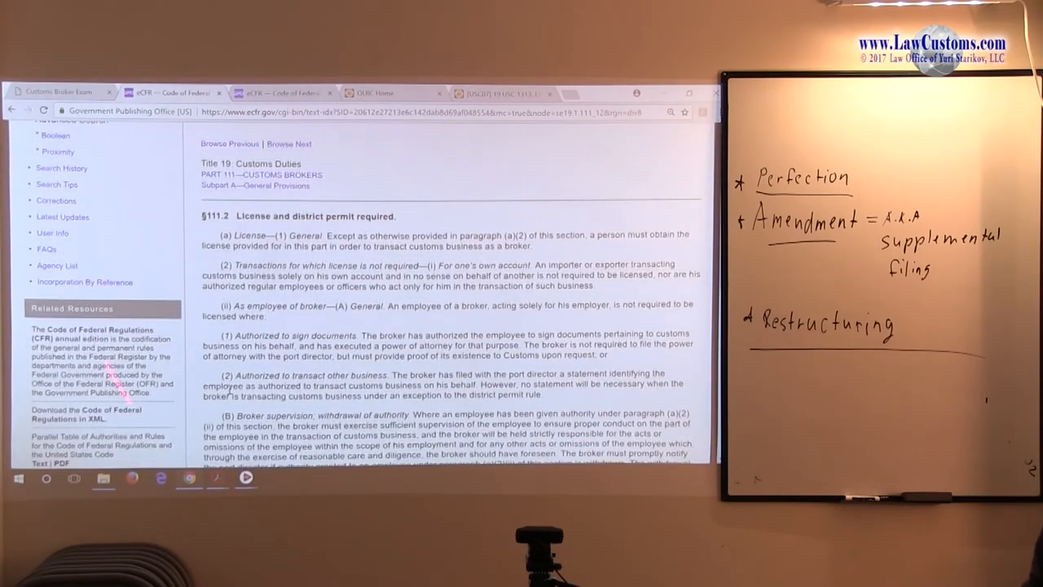
pyautogui.scroll(-3)
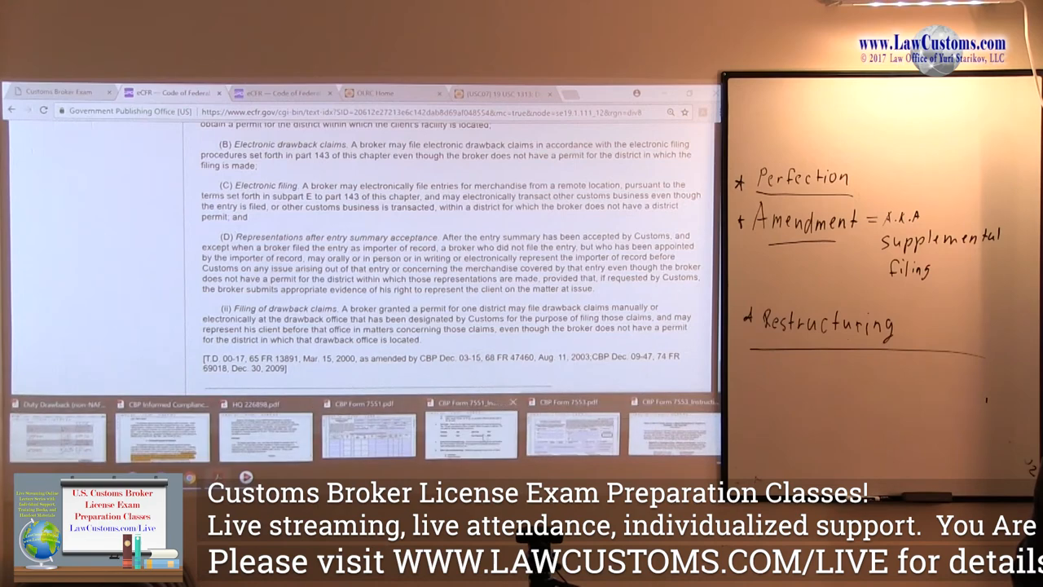
# Open the CBP Form 7551 Instructions document in Acrobat.
pyautogui.click(462, 120)
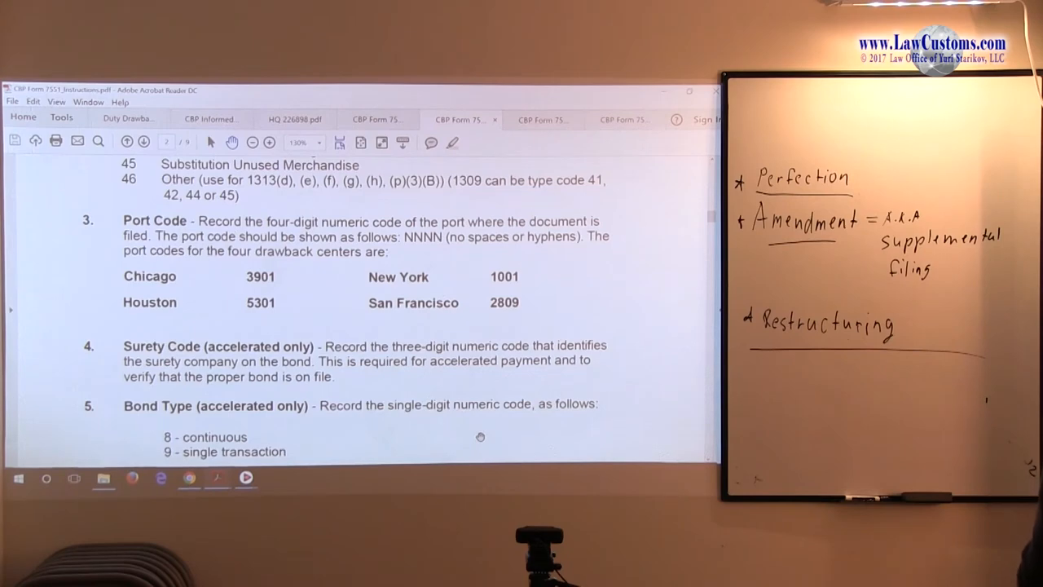
pyautogui.moveTo(395, 479)
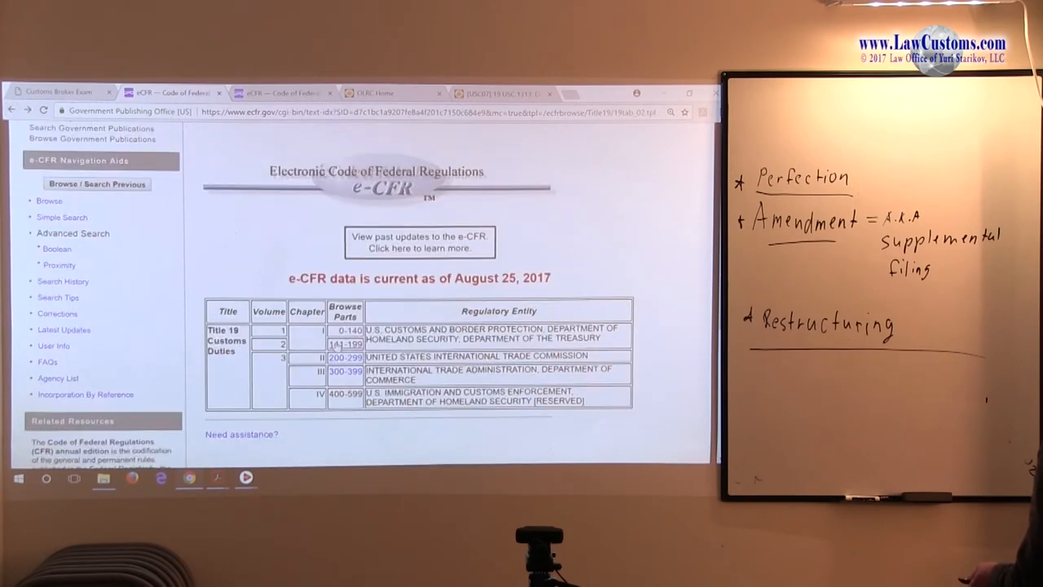
# Open Part 141 Entry of Merchandise and scroll down toward Subpart C.
pyautogui.click(344, 343)
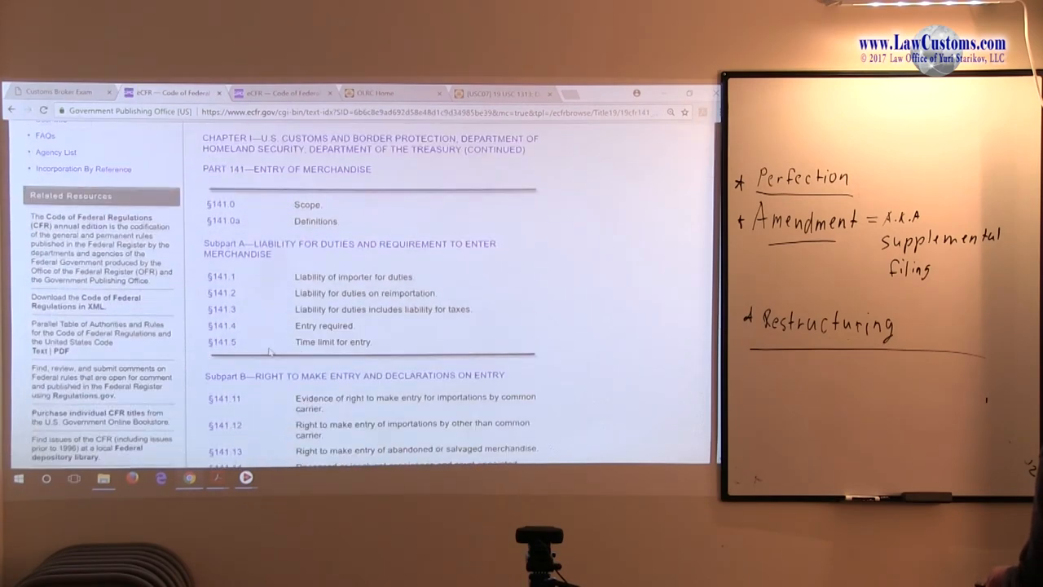
pyautogui.scroll(-3)
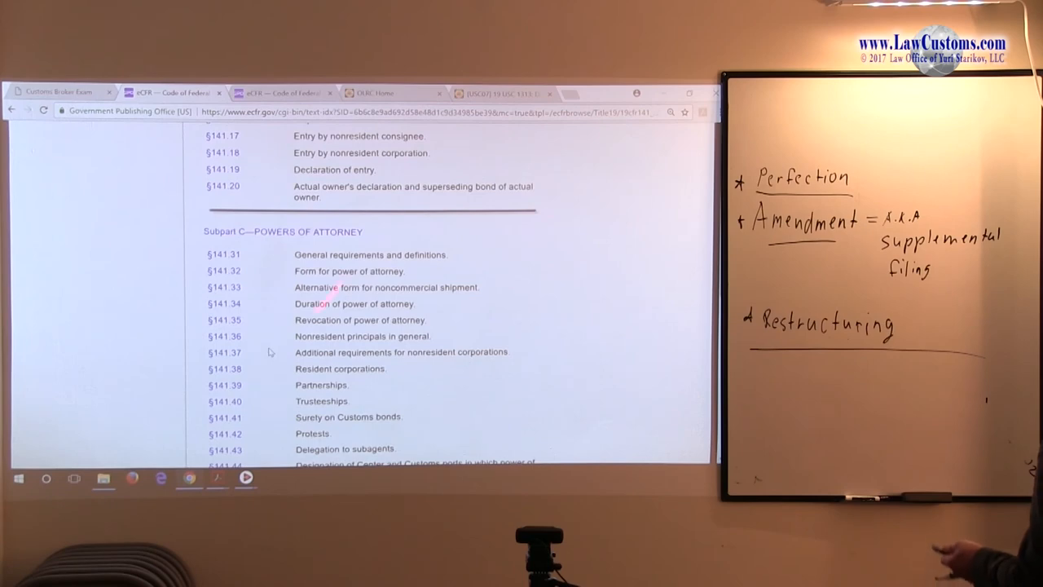
pyautogui.scroll(-3)
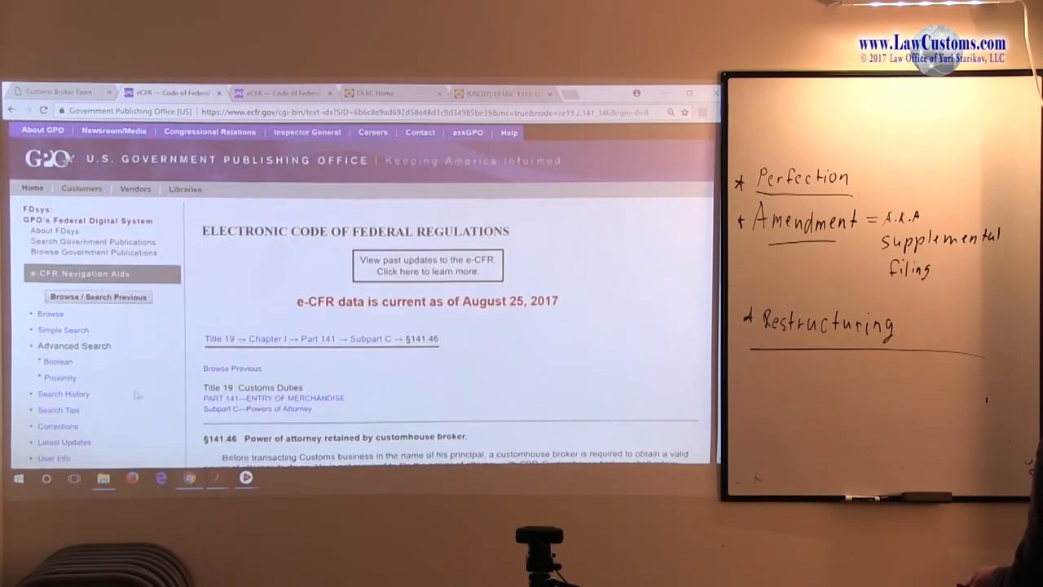
pyautogui.scroll(-3)
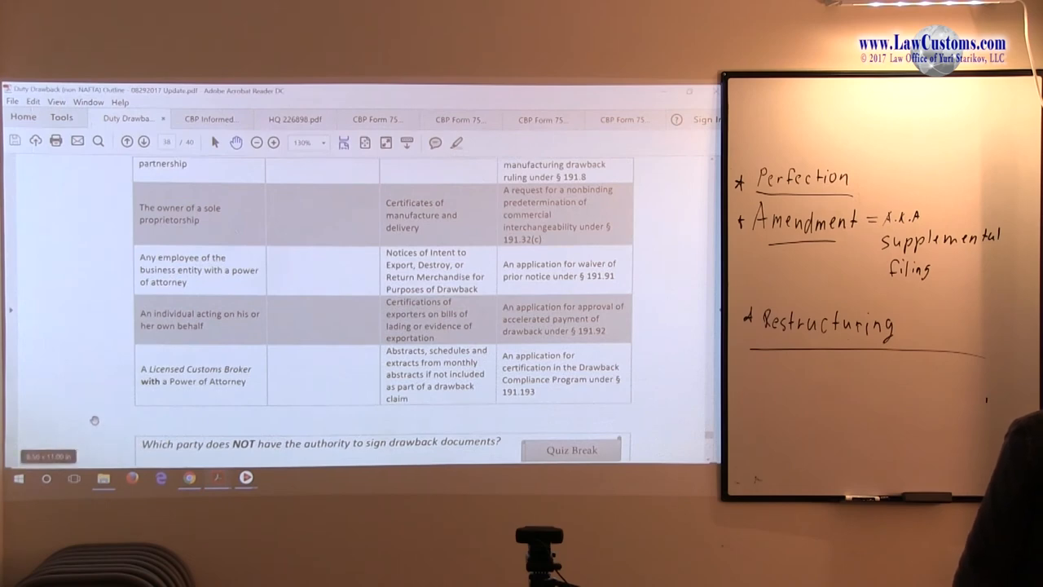
# Scroll the outline PDF to the quiz on who lacks authority to sign drawback documents.
pyautogui.scroll(-3)
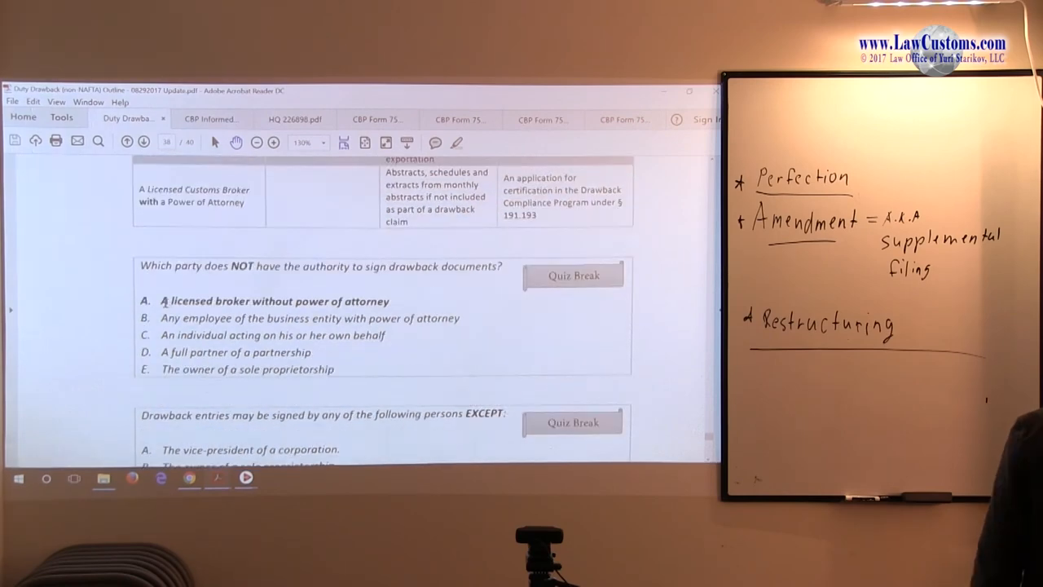
pyautogui.scroll(-3)
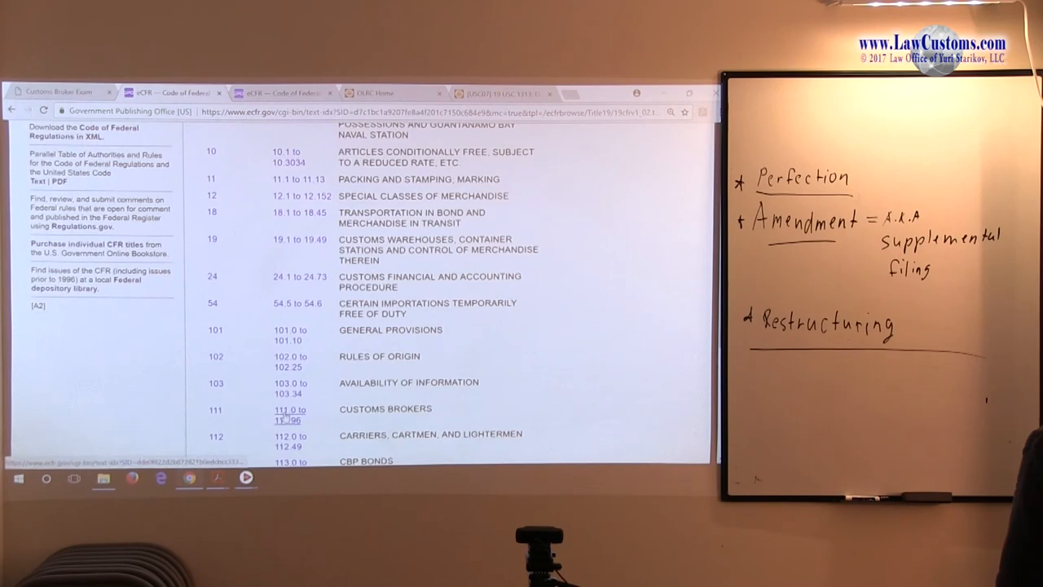
# Reopen §111.1 Definitions through Part 111, then scroll the outline to the second signer quiz.
pyautogui.click(287, 414)
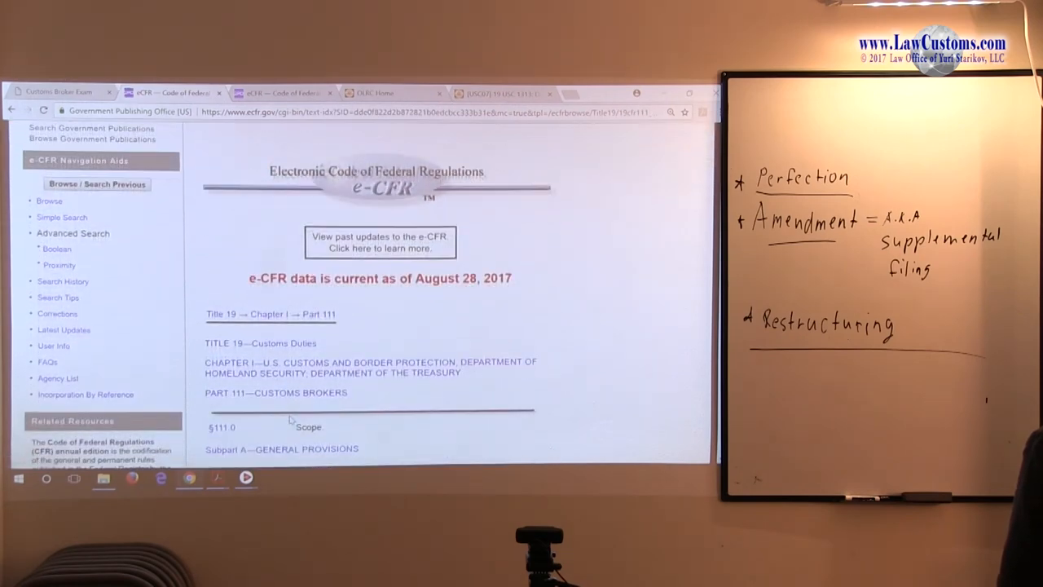
pyautogui.scroll(-3)
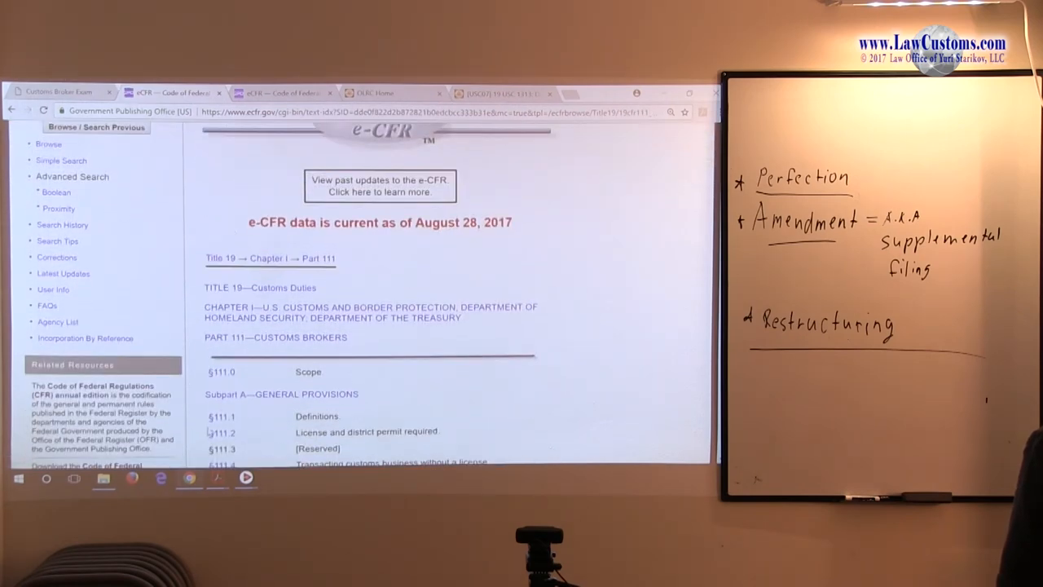
pyautogui.click(221, 415)
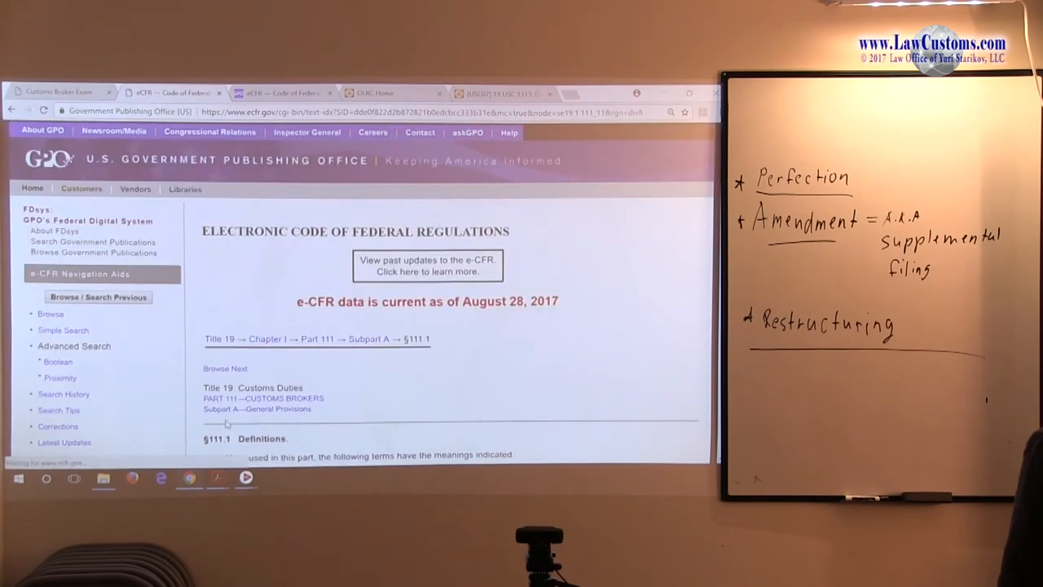
pyautogui.scroll(-3)
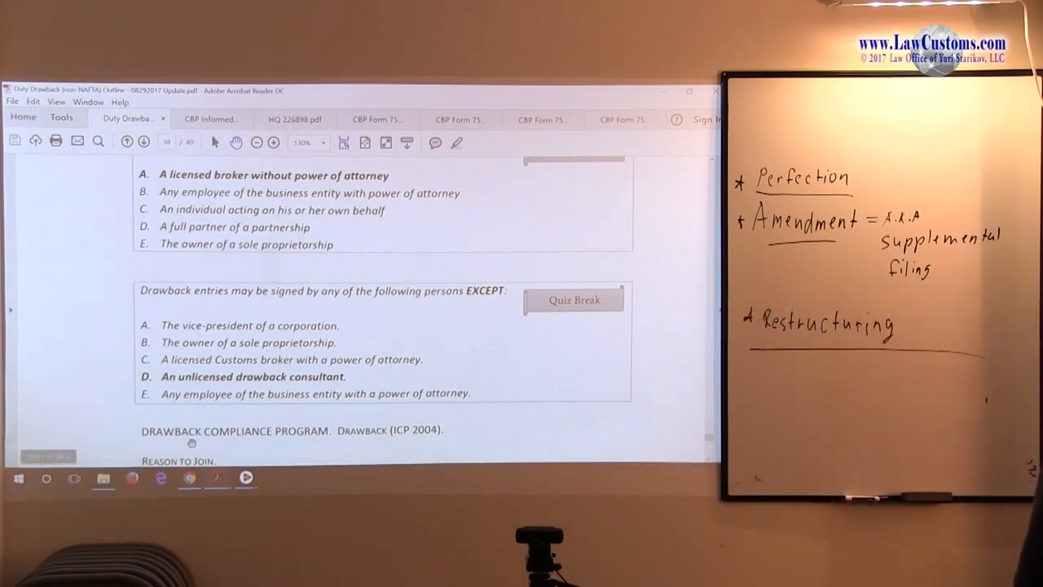
pyautogui.scroll(-3)
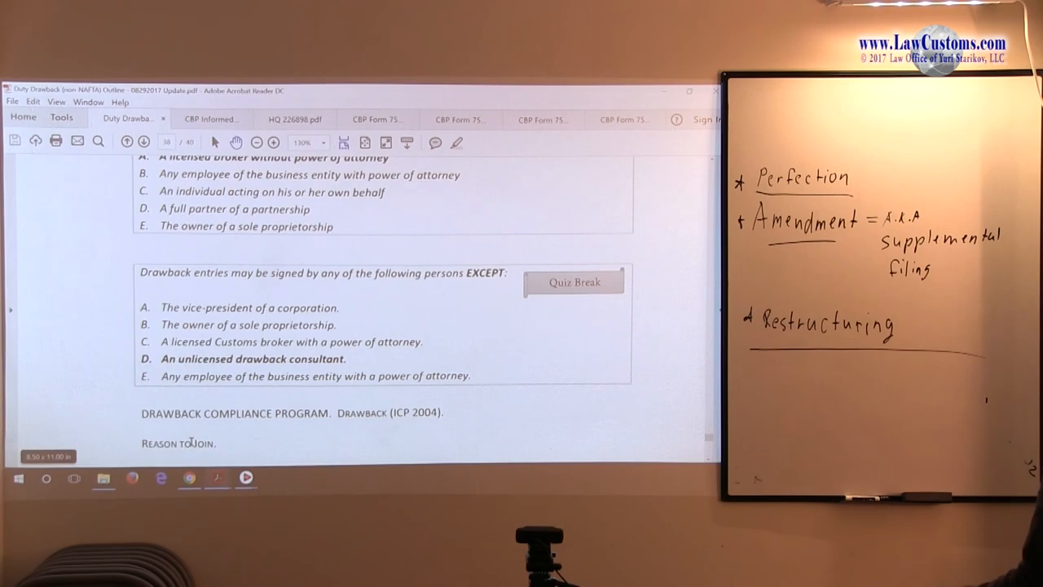